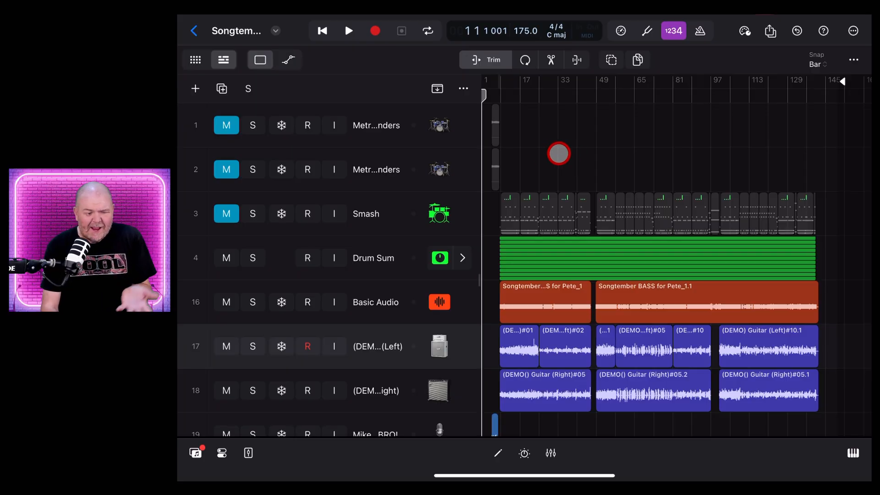
Review the tracks, widen headers to show names and volume sliders, and place the playhead at bar 48.
{"action": "scroll", "scroll_direction": "down", "scroll_amount": 3}
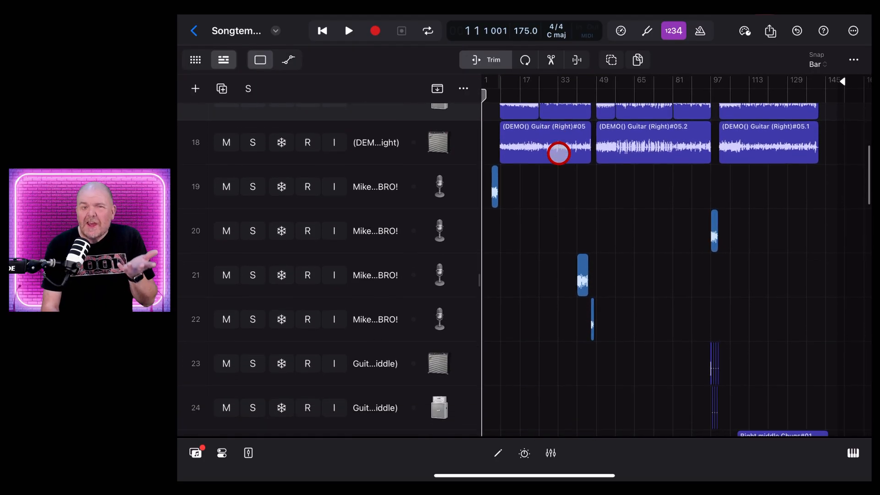
{"action": "scroll", "scroll_direction": "down", "scroll_amount": 3}
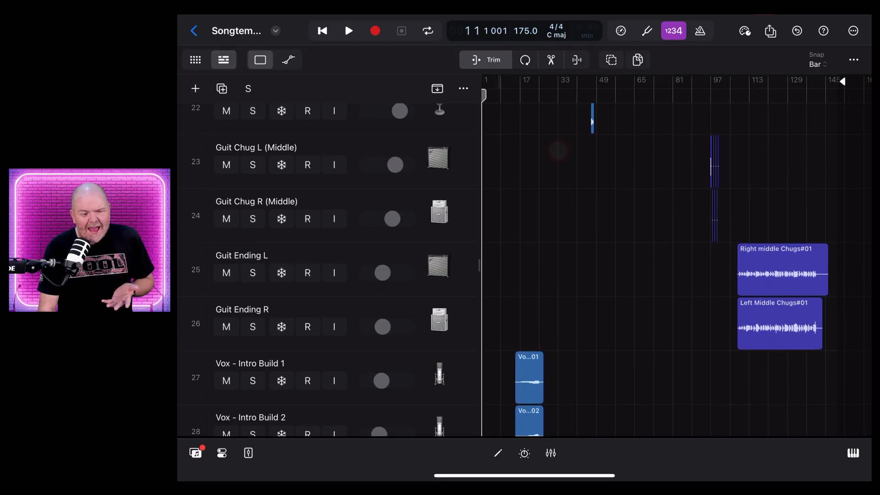
{"action": "left_click", "coordinate": [281, 219]}
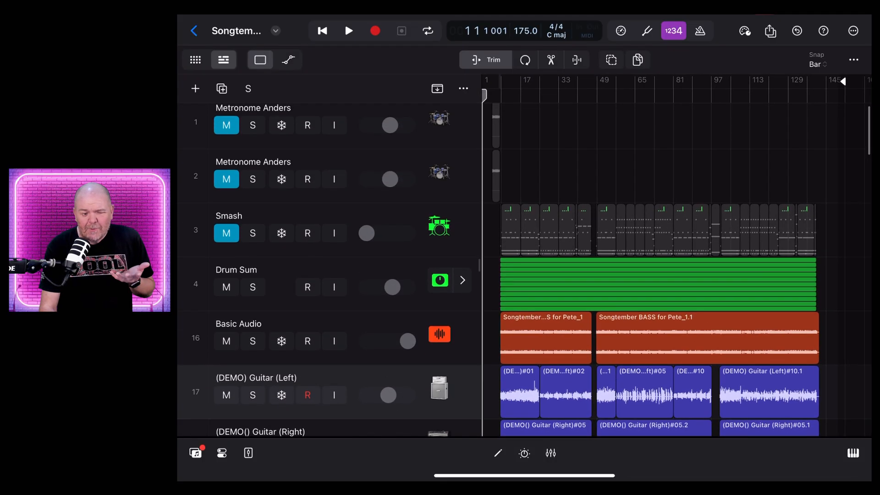
{"action": "left_click", "coordinate": [592, 80]}
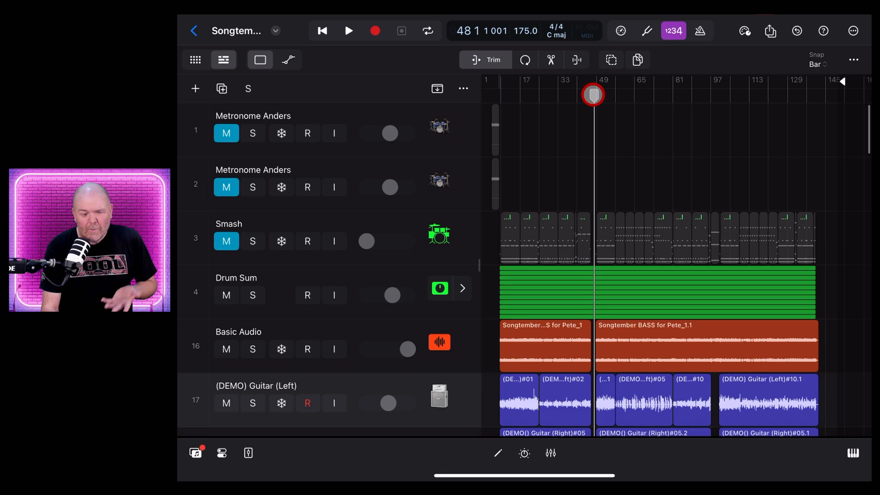
{"action": "scroll", "scroll_direction": "down", "scroll_amount": 3}
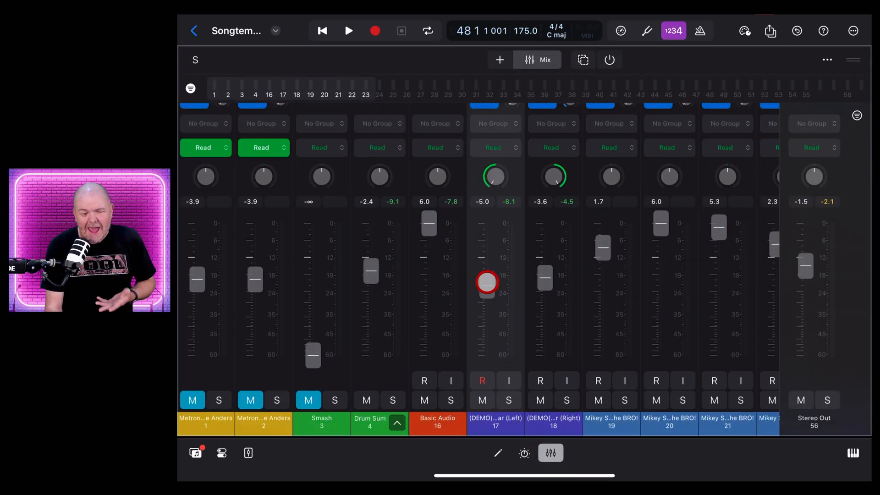
{"action": "left_click_drag", "start_coordinate": [486, 282], "coordinate": [485, 217]}
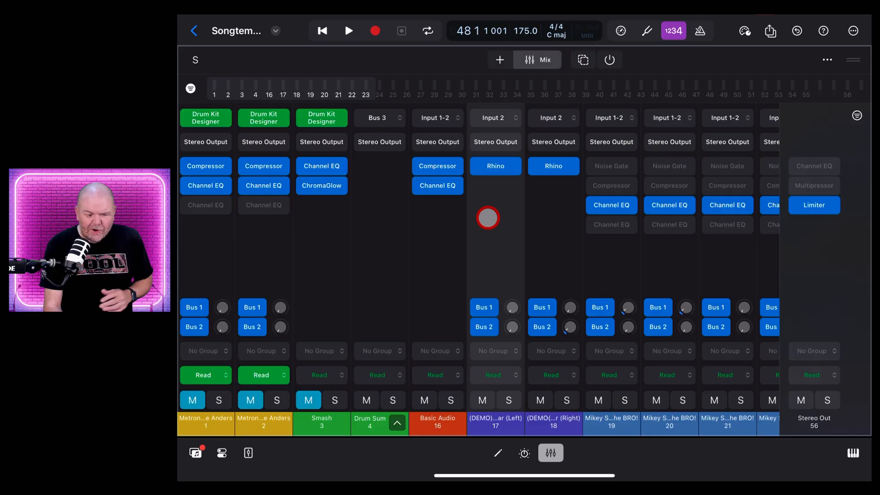
{"action": "scroll", "scroll_direction": "down", "scroll_amount": 3}
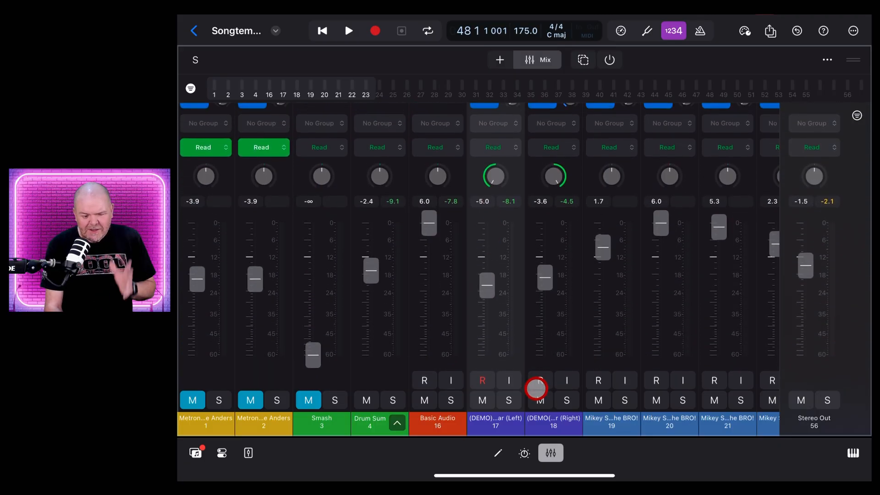
{"action": "left_click", "coordinate": [550, 452]}
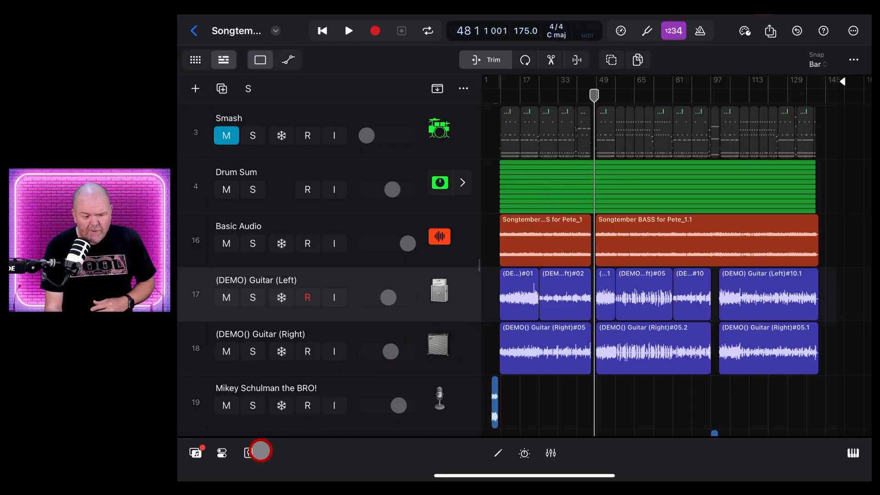
Show the side channel strip for (DEMO) Guitar (Left) and raise its volume.
{"action": "left_click", "coordinate": [248, 452]}
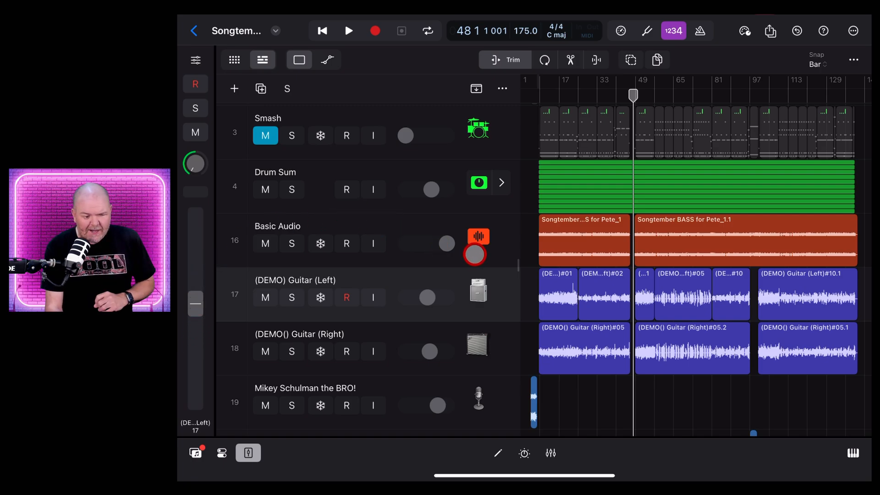
{"action": "left_click", "coordinate": [300, 334]}
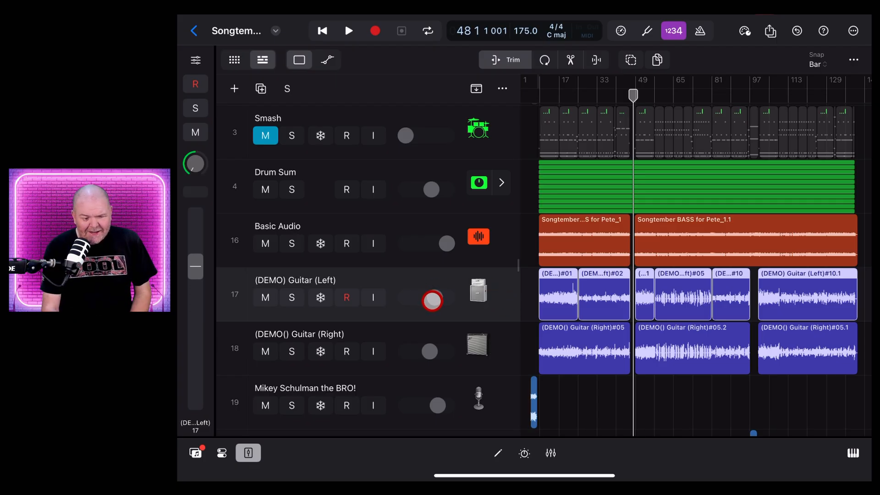
{"action": "left_click", "coordinate": [477, 291]}
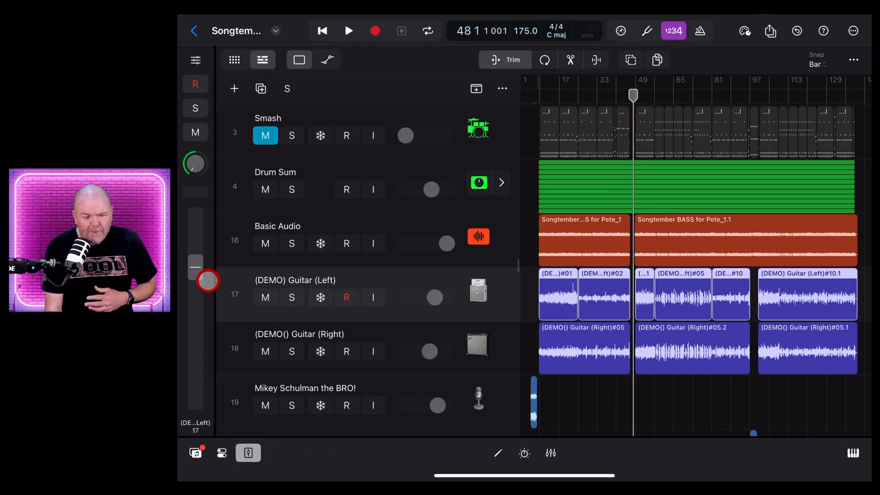
Move the Guitar (Left) fader to +6 dB, down to -21 dB, back up, then select Basic Audio.
{"action": "left_click_drag", "start_coordinate": [207, 283], "coordinate": [197, 265]}
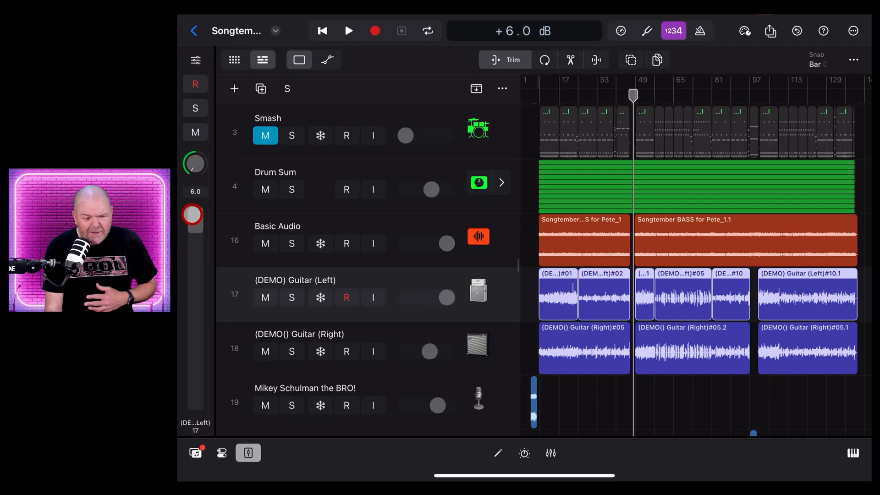
{"action": "left_click_drag", "start_coordinate": [192, 215], "coordinate": [190, 362]}
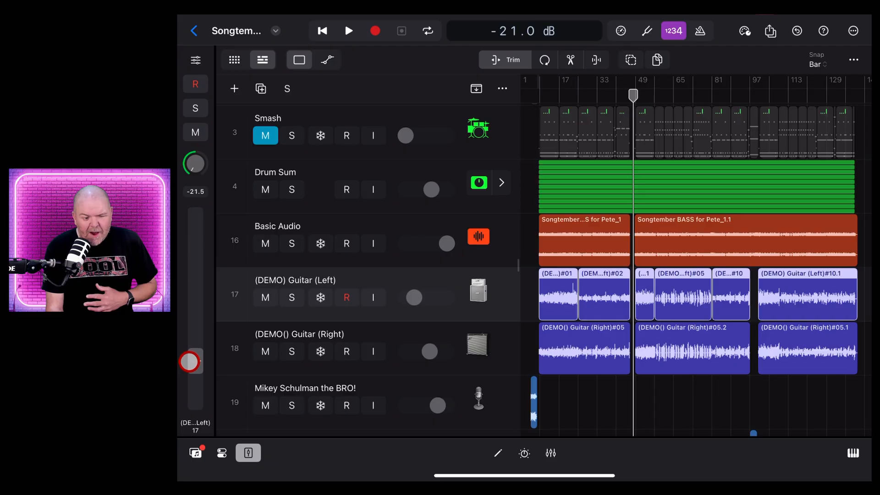
{"action": "left_click_drag", "start_coordinate": [189, 362], "coordinate": [195, 275]}
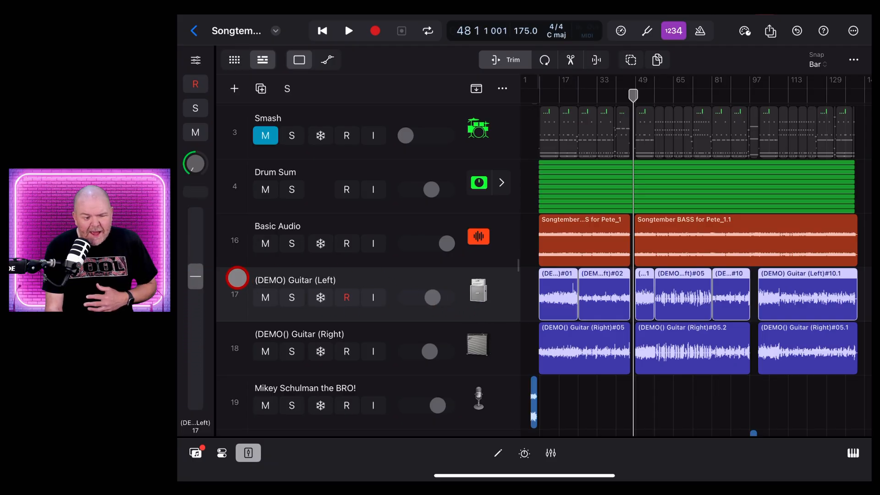
{"action": "left_click_drag", "start_coordinate": [195, 164], "coordinate": [195, 275]}
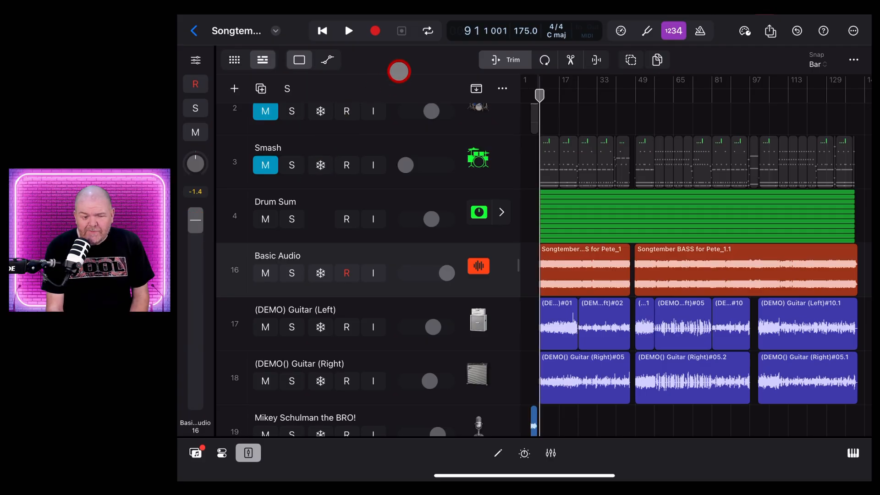
Play the song, set Basic Audio's volume to about -1.5 dB, then stop playback.
{"action": "left_click", "coordinate": [348, 31]}
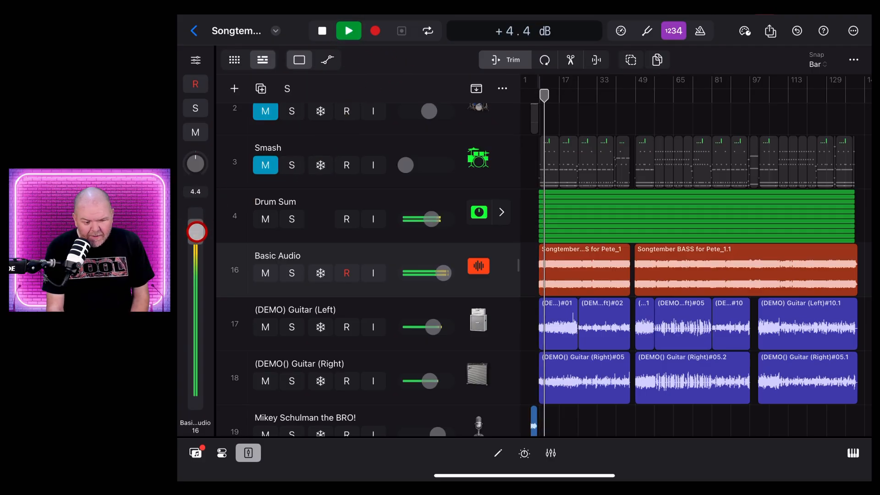
{"action": "left_click_drag", "start_coordinate": [196, 232], "coordinate": [196, 261]}
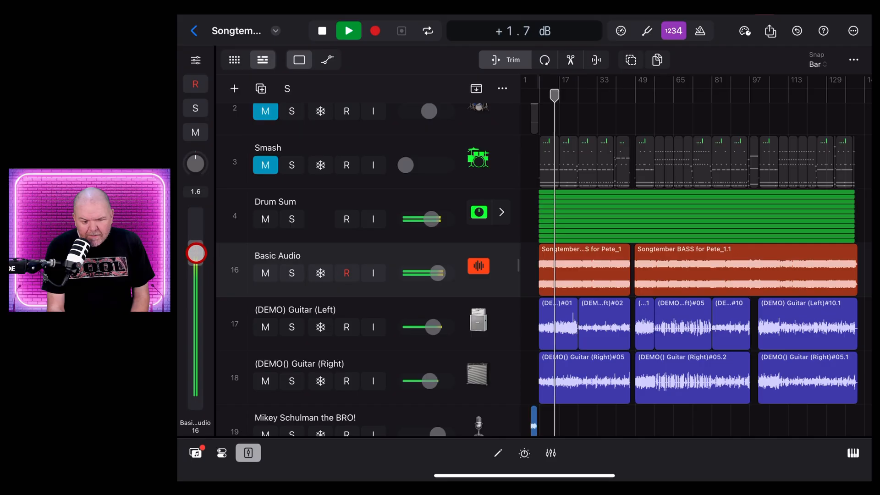
{"action": "left_click", "coordinate": [322, 31]}
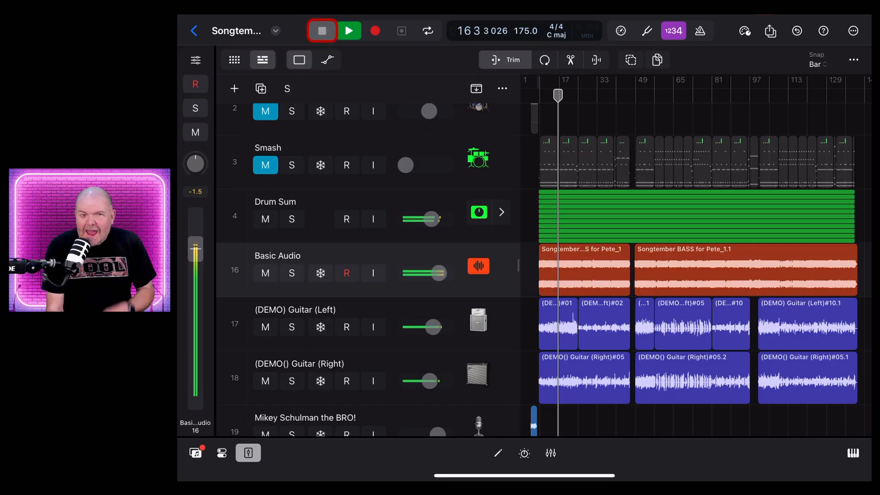
{"action": "left_click", "coordinate": [322, 30]}
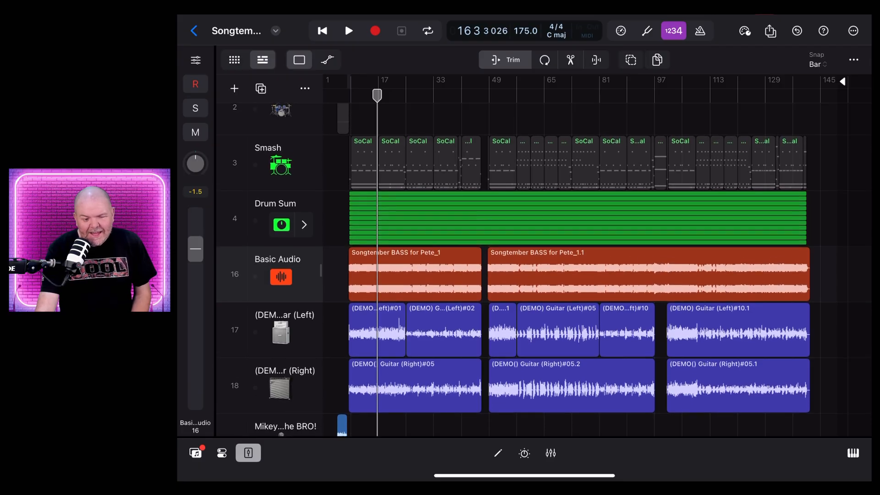
Widen the track headers to show names with M/S/Freeze/R/I buttons.
{"action": "scroll", "scroll_direction": "down", "scroll_amount": 3}
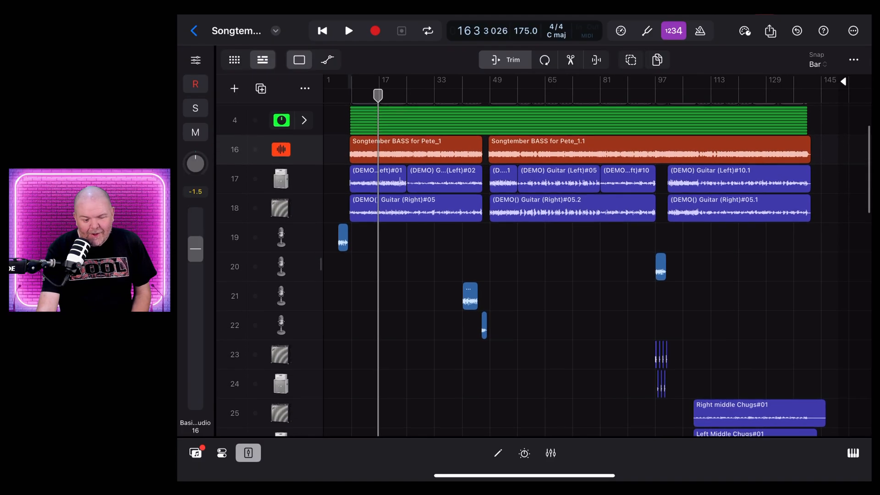
{"action": "scroll", "scroll_direction": "down", "scroll_amount": 3}
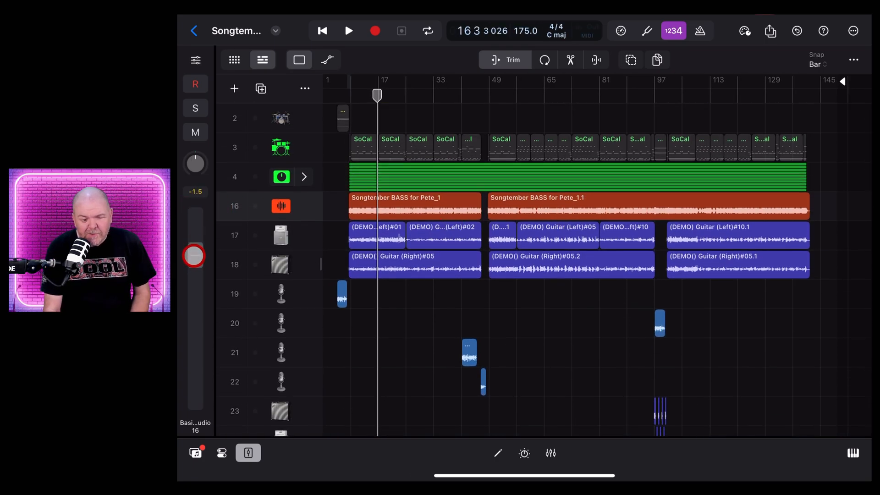
{"action": "left_click", "coordinate": [195, 84]}
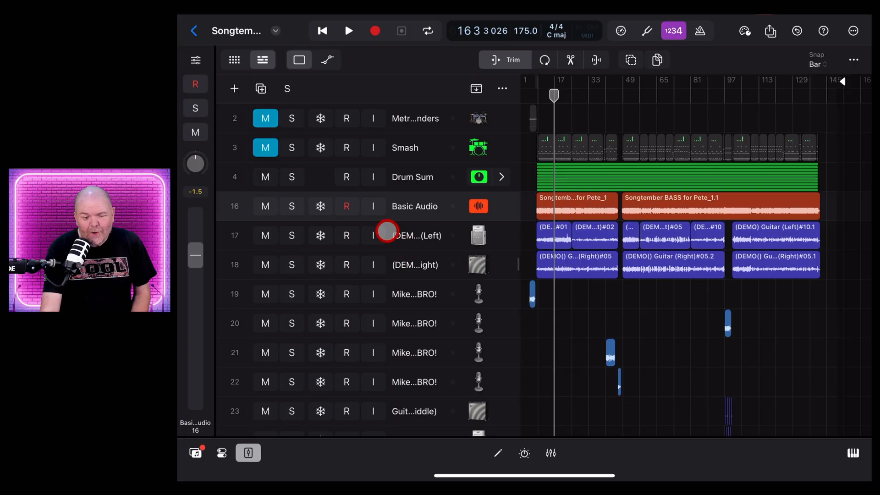
{"action": "scroll", "scroll_direction": "up", "scroll_amount": 3}
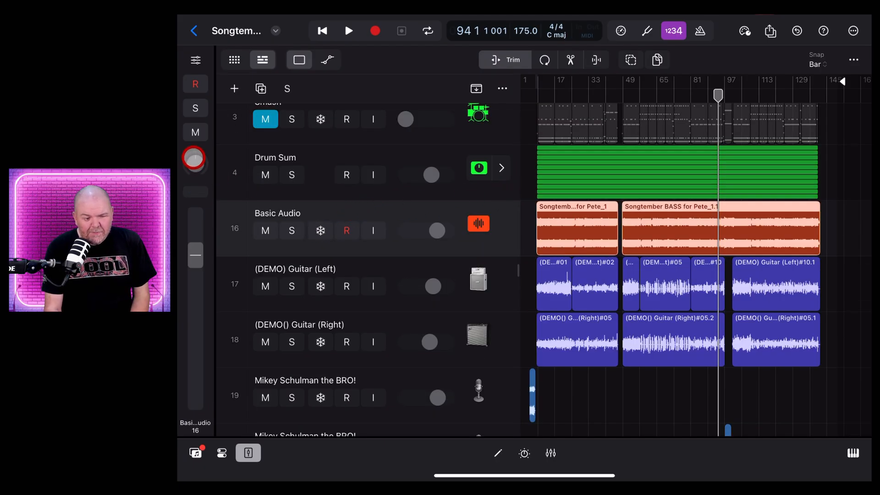
{"action": "left_click", "coordinate": [477, 279]}
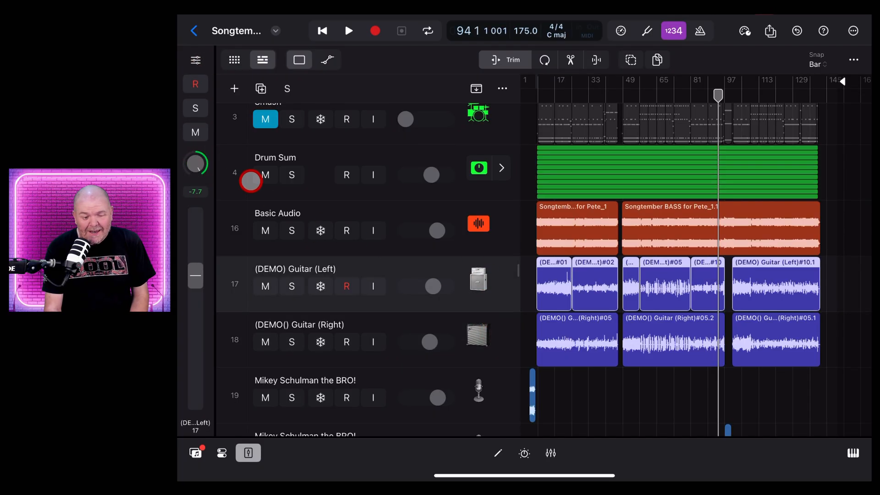
{"action": "left_click", "coordinate": [477, 279]}
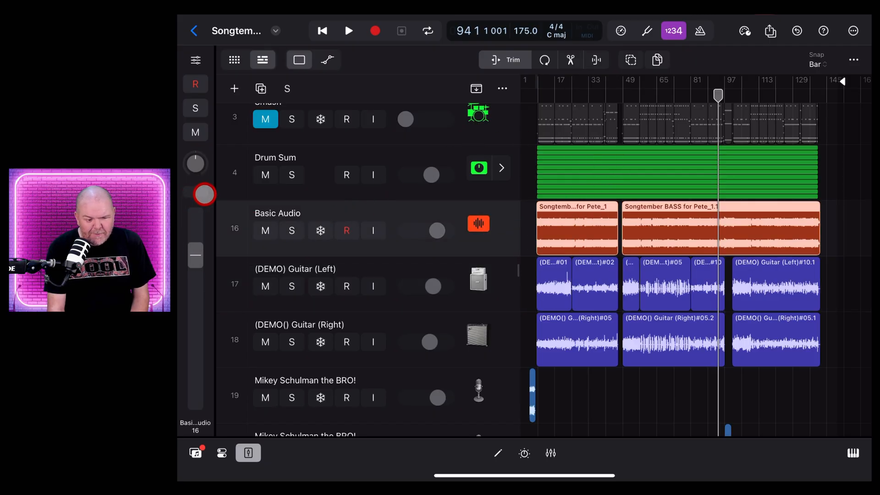
{"action": "left_click", "coordinate": [291, 231]}
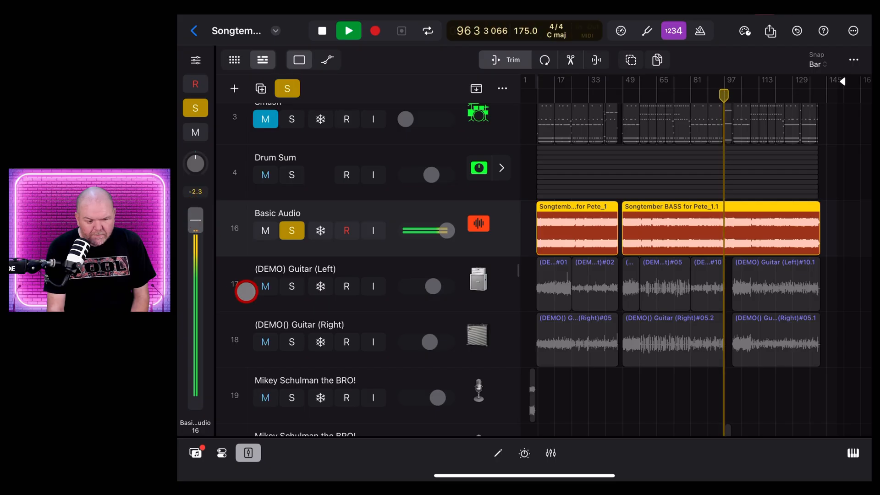
Stop playback and raise Basic Audio's volume to about 0.2 dB.
{"action": "left_click", "coordinate": [322, 60]}
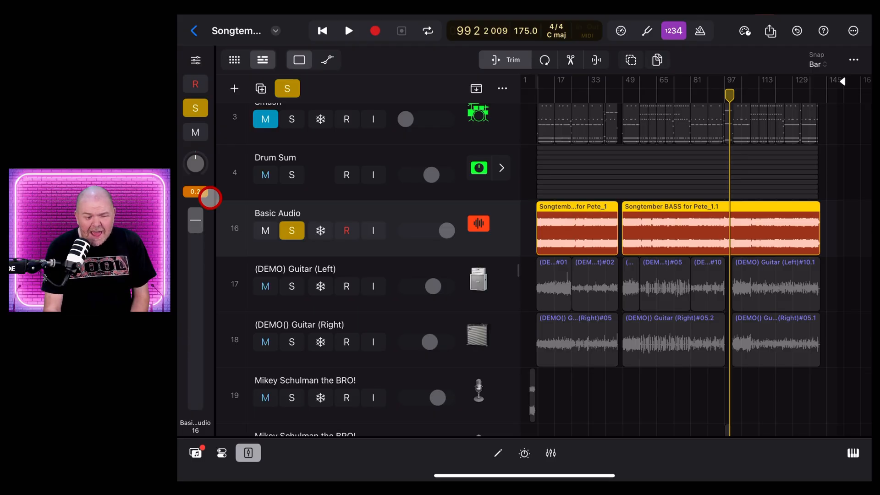
{"action": "left_click_drag", "start_coordinate": [208, 198], "coordinate": [195, 235]}
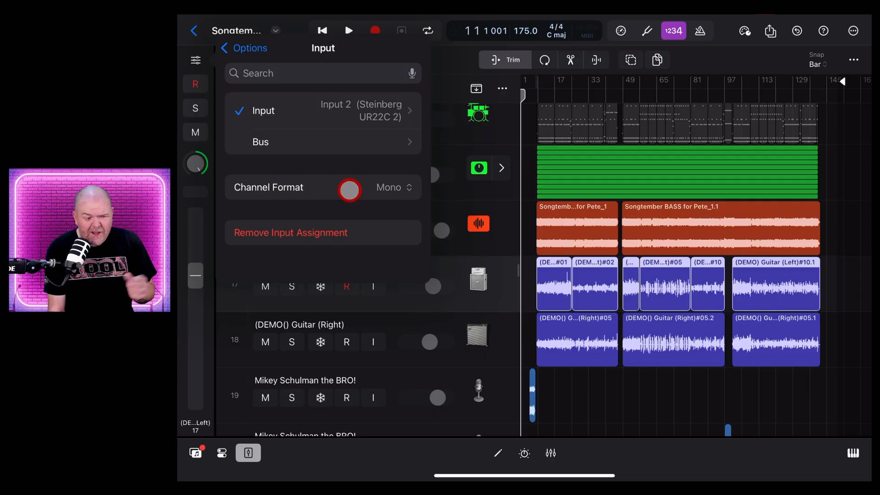
Check the Guitar (Left) input and Stereo Output routing assignments.
{"action": "left_click", "coordinate": [244, 48]}
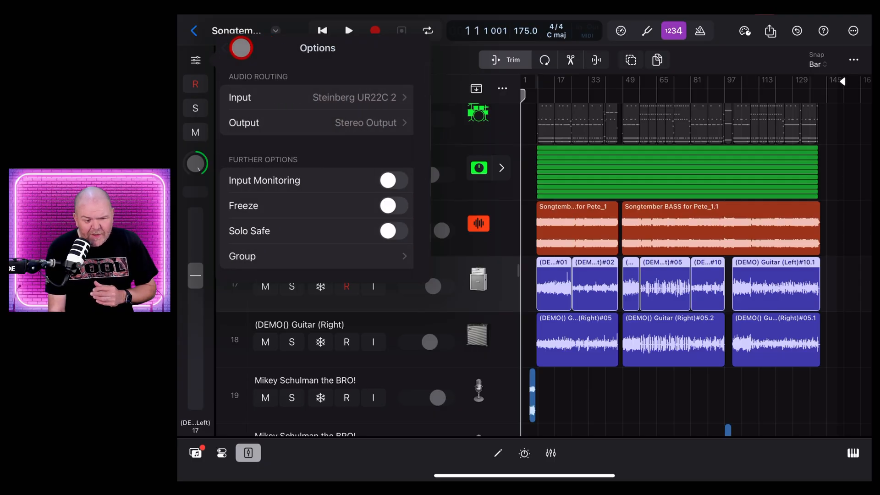
{"action": "left_click", "coordinate": [364, 122]}
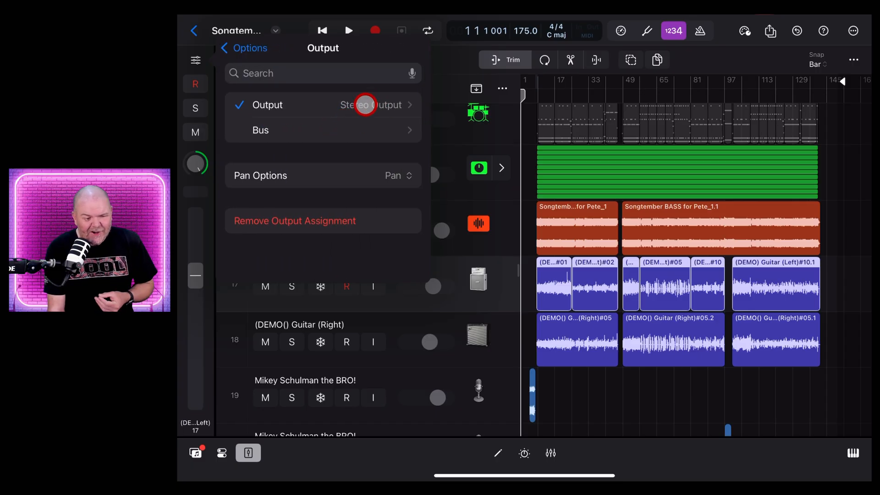
{"action": "left_click", "coordinate": [243, 47]}
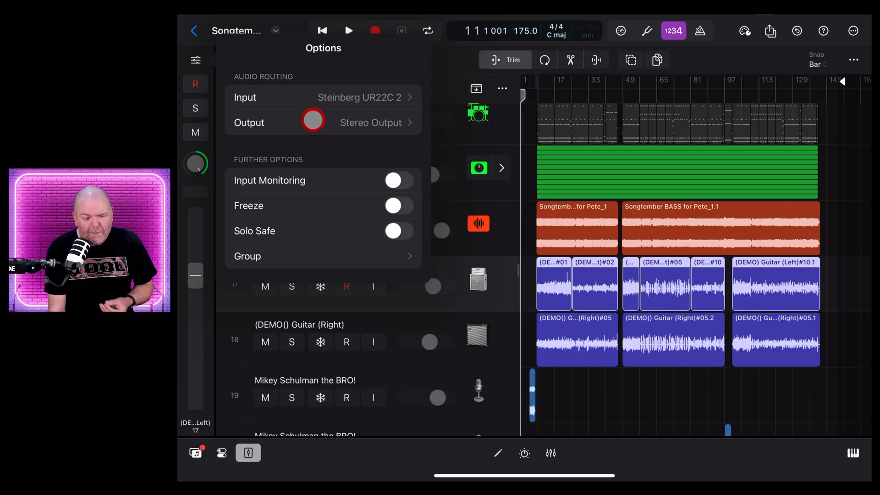
Toggle input monitoring on then off, view the empty group settings, and close options.
{"action": "left_click", "coordinate": [398, 180]}
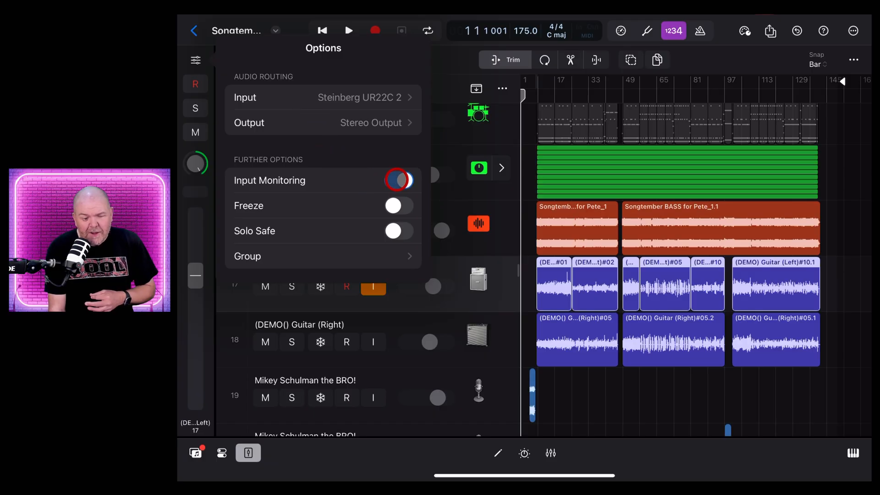
{"action": "left_click", "coordinate": [399, 180]}
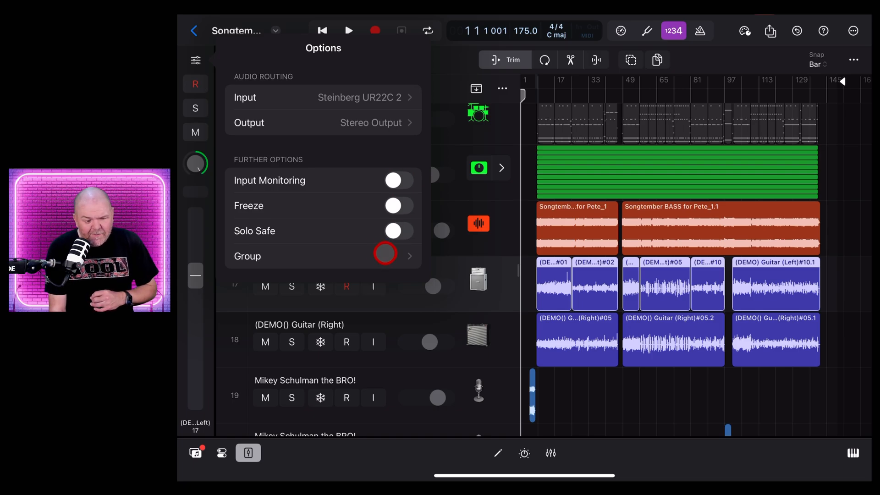
{"action": "left_click", "coordinate": [385, 255]}
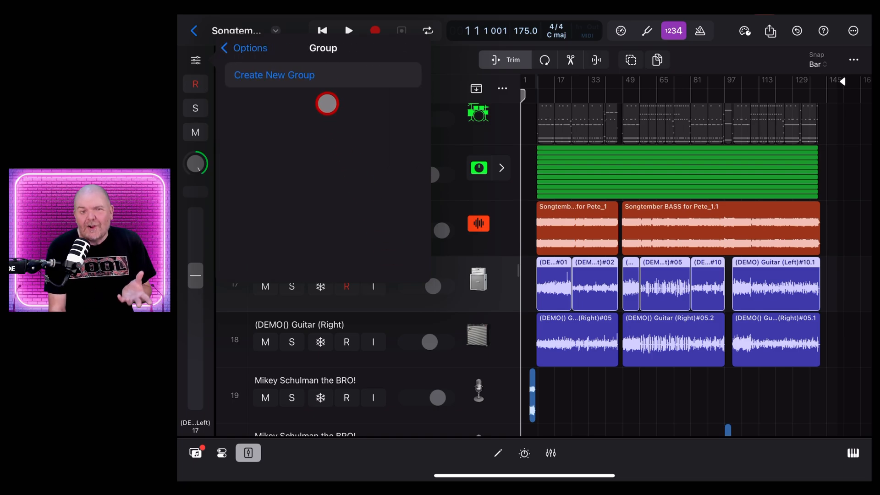
{"action": "left_click", "coordinate": [250, 48]}
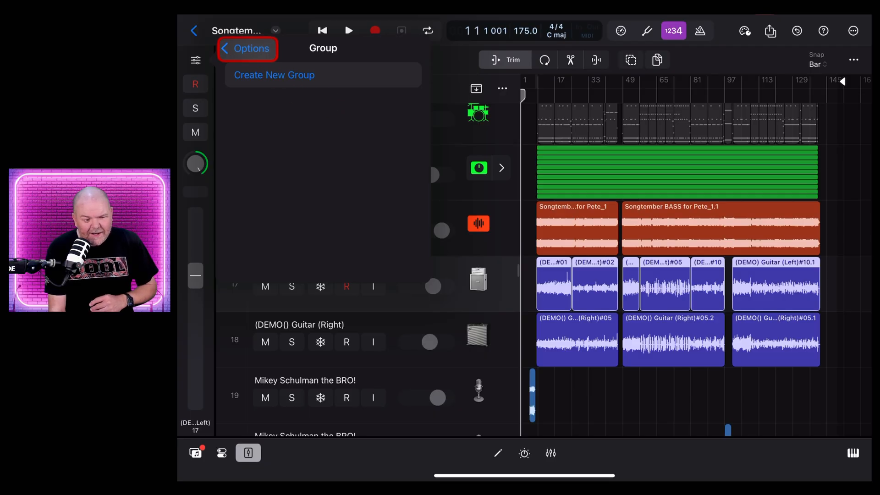
{"action": "left_click", "coordinate": [249, 48]}
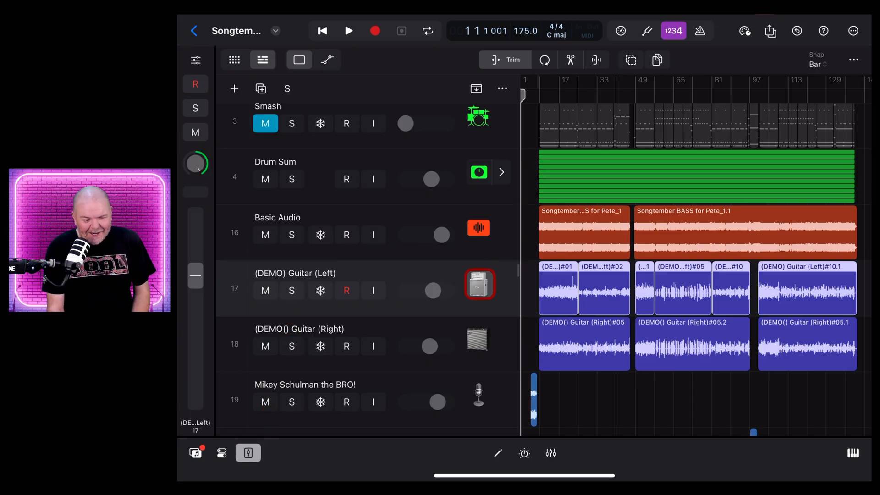
Select (DEMO) Guitar (Right) to show its channel strip, then open and close the mixer.
{"action": "left_click", "coordinate": [346, 346]}
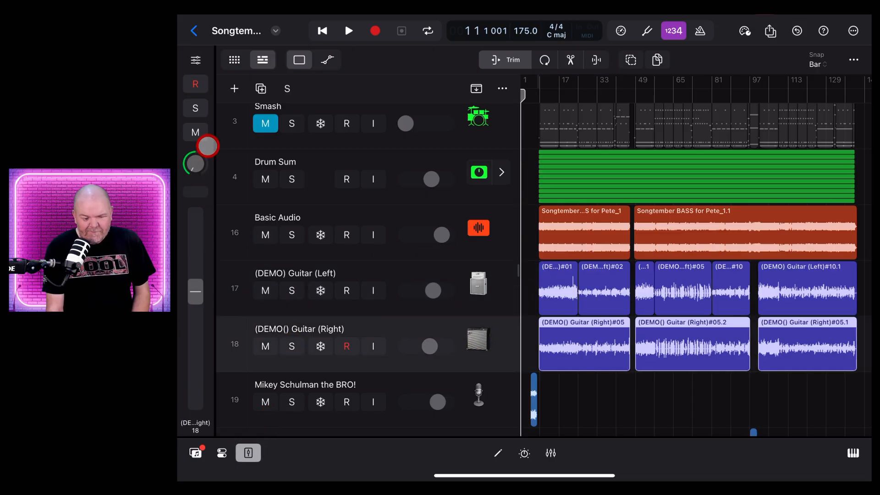
{"action": "left_click", "coordinate": [550, 452]}
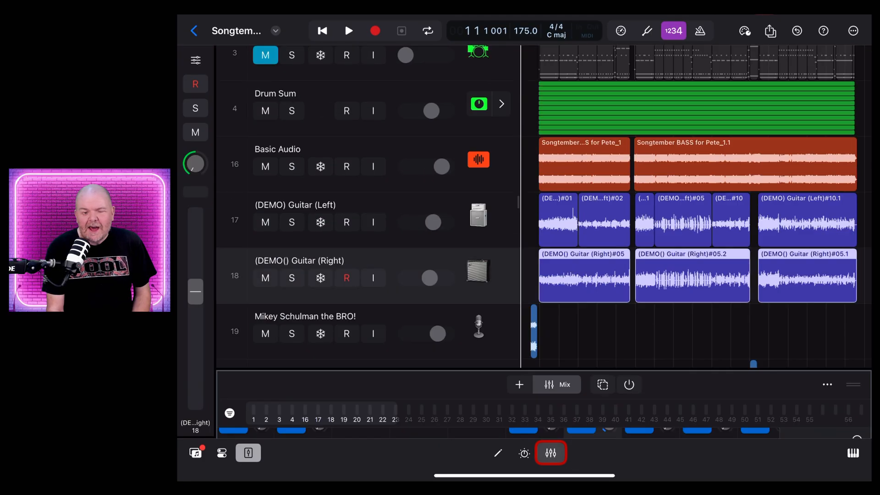
{"action": "left_click", "coordinate": [550, 452]}
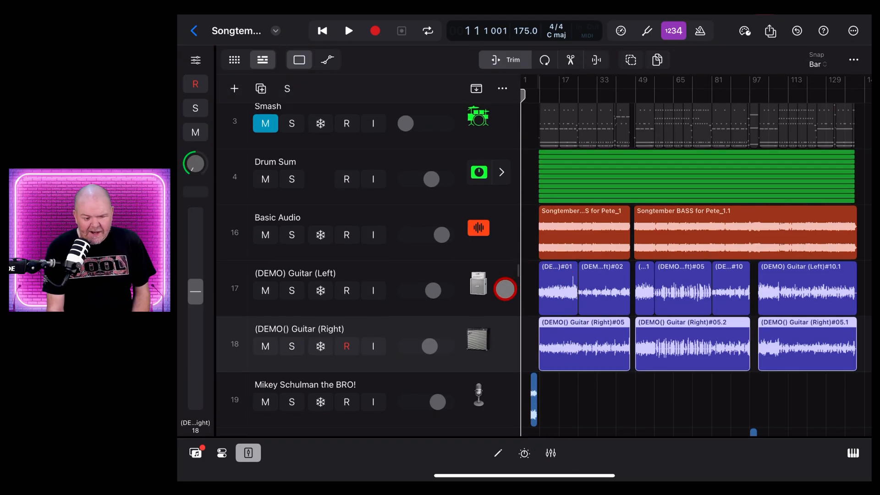